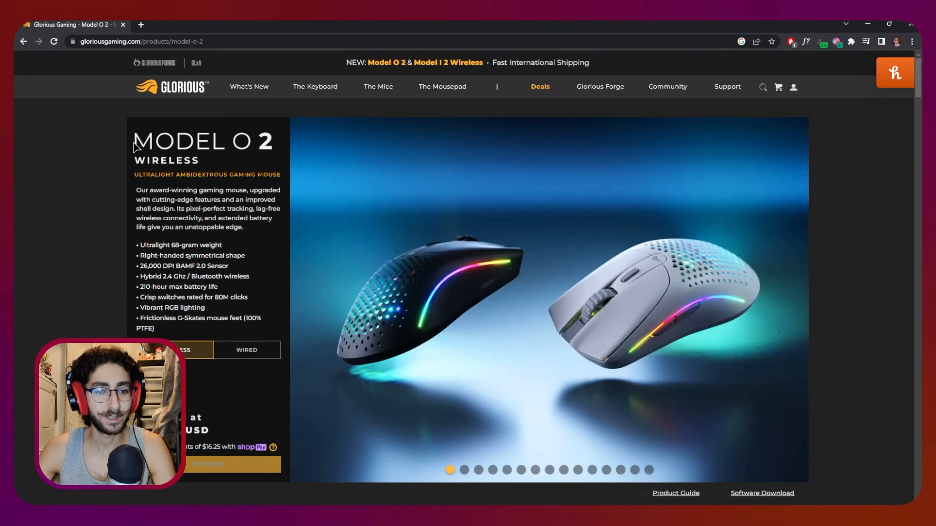
{"action": "mouse_move", "coordinate": [228, 189]}
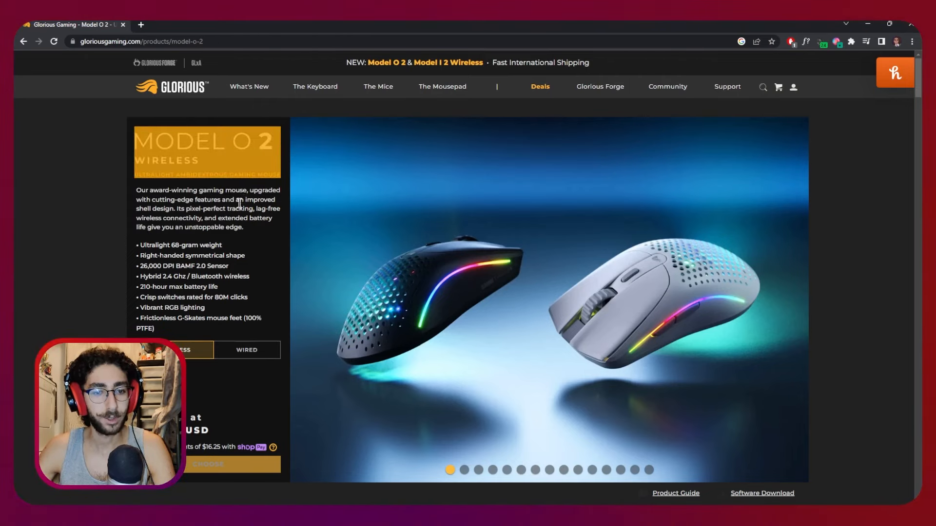
Step: Scroll down to view the $64.99 starting price and related accessories
{"action": "scroll", "scroll_direction": "down", "scroll_amount": 3}
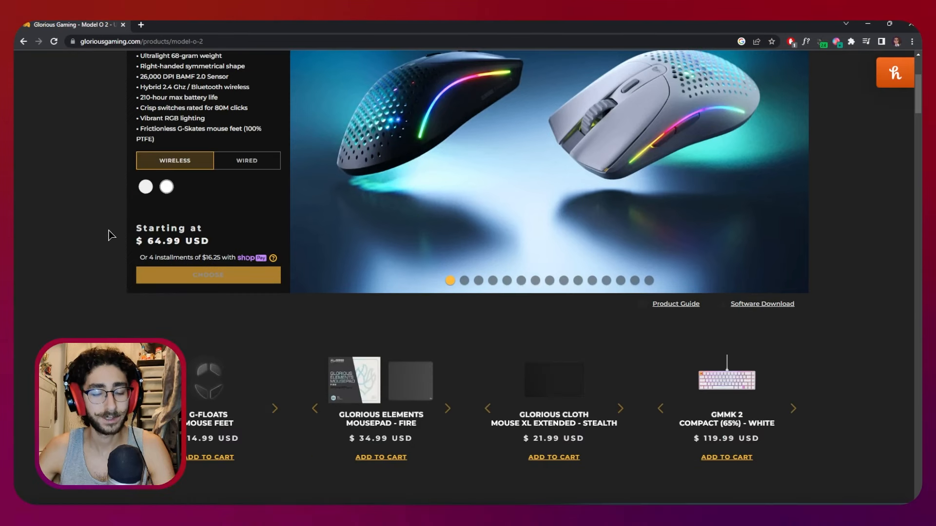
{"action": "mouse_move", "coordinate": [202, 246]}
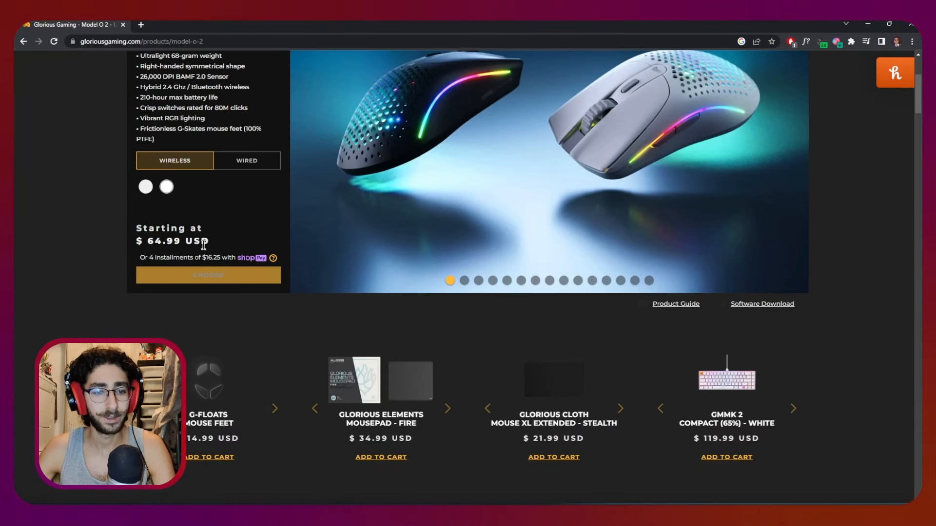
{"action": "mouse_move", "coordinate": [222, 244]}
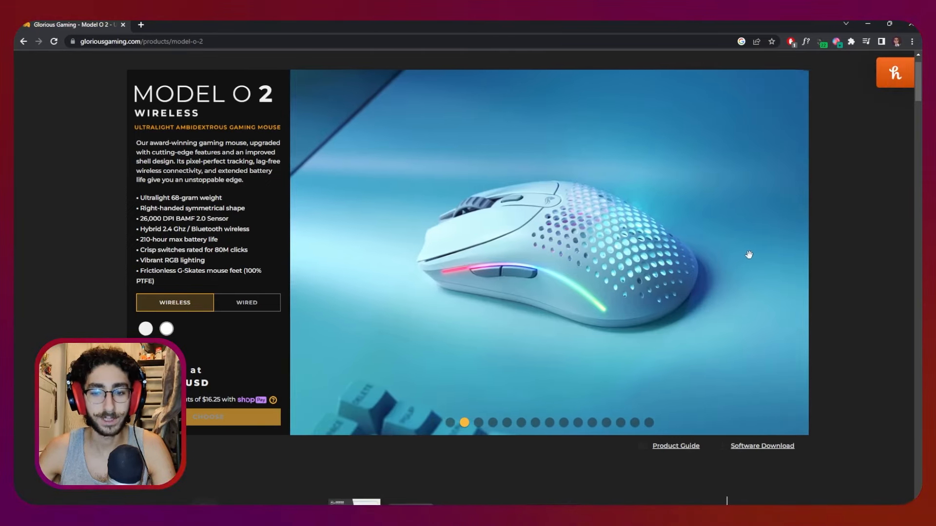
{"action": "mouse_move", "coordinate": [700, 247]}
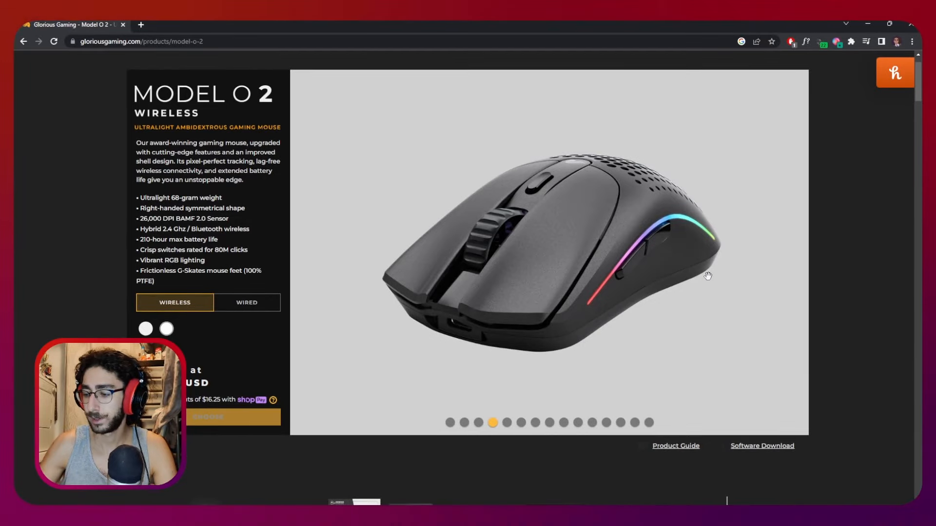
{"action": "mouse_move", "coordinate": [689, 243]}
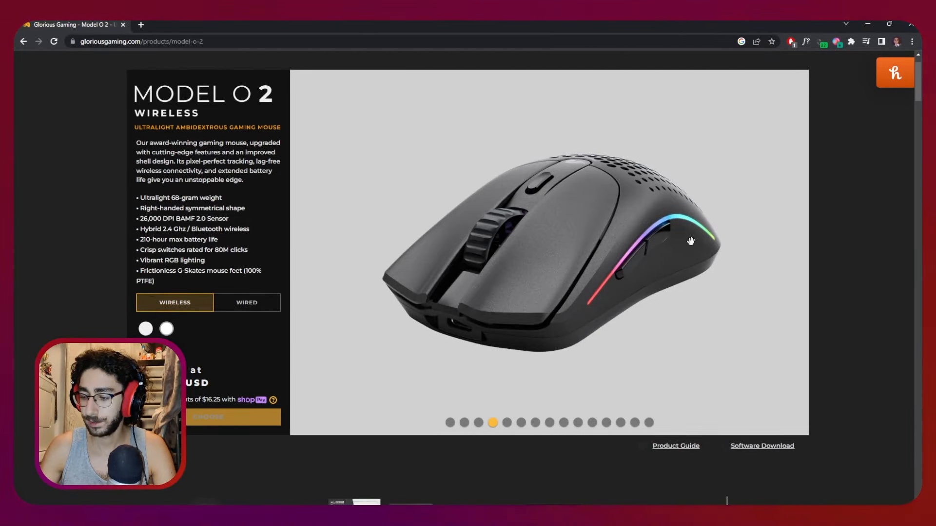
Step: Advance the gallery through the black mouse photos to the side view
{"action": "left_click", "coordinate": [520, 422]}
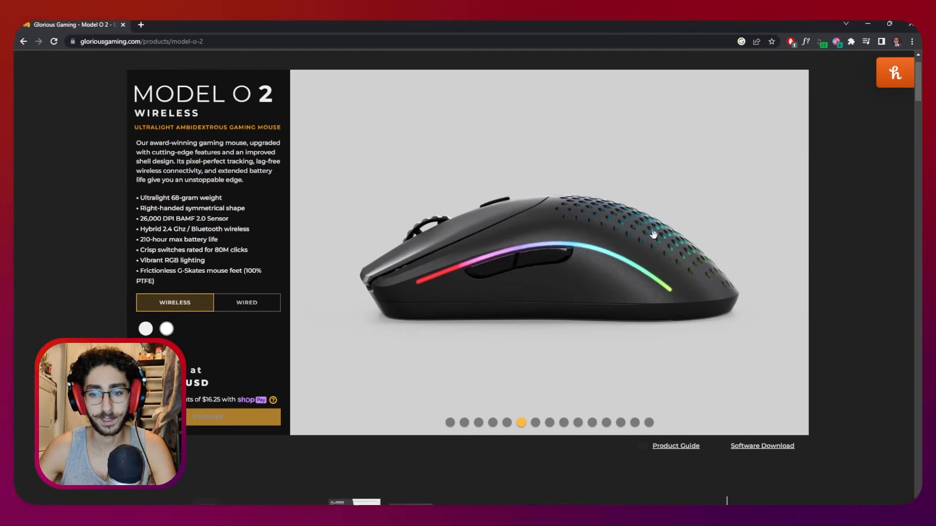
{"action": "left_click", "coordinate": [548, 423]}
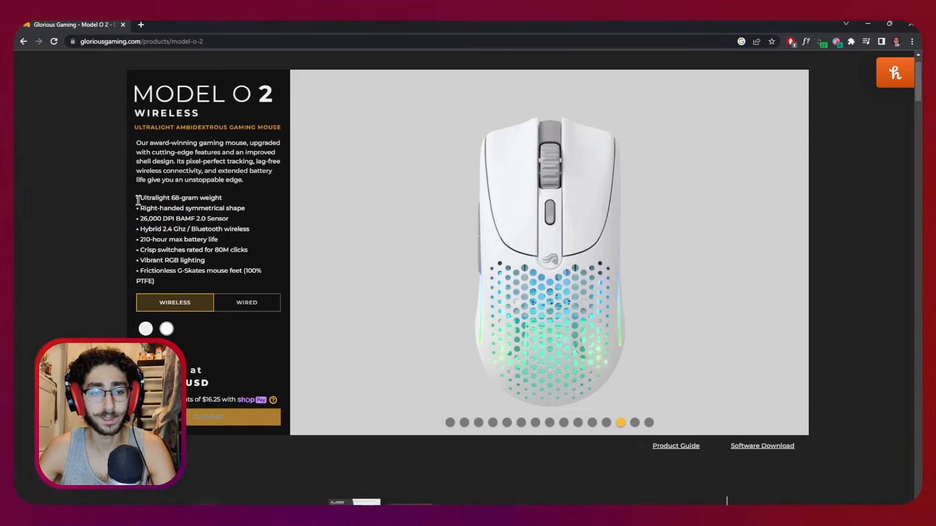
Step: Select spec text and scroll past the accessory recommendations to the Model O 2 video
{"action": "double_click", "coordinate": [179, 198]}
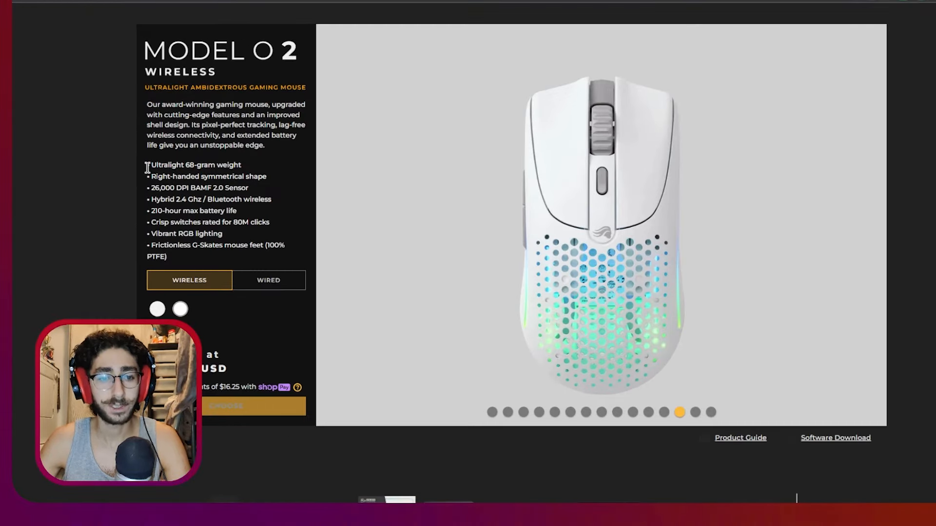
{"action": "scroll", "scroll_direction": "down", "scroll_amount": 3}
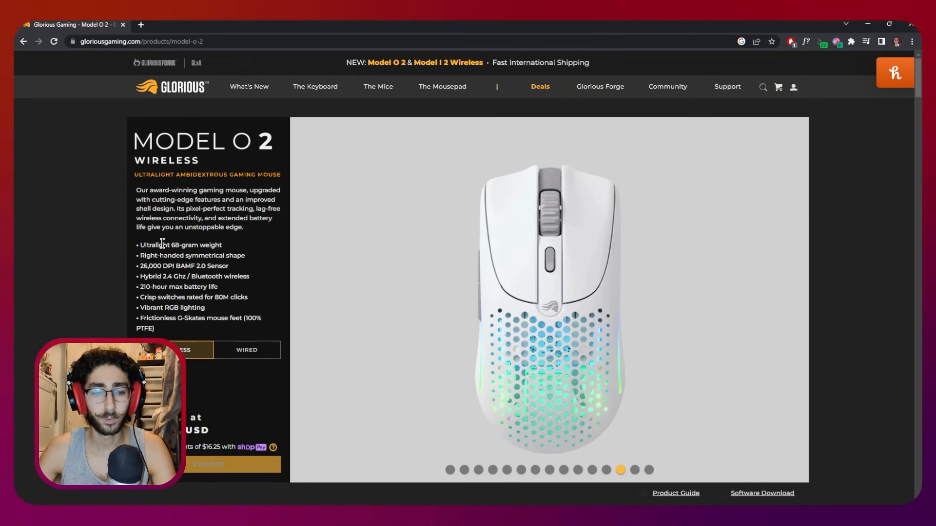
{"action": "left_click_drag", "start_coordinate": [136, 190], "coordinate": [245, 229]}
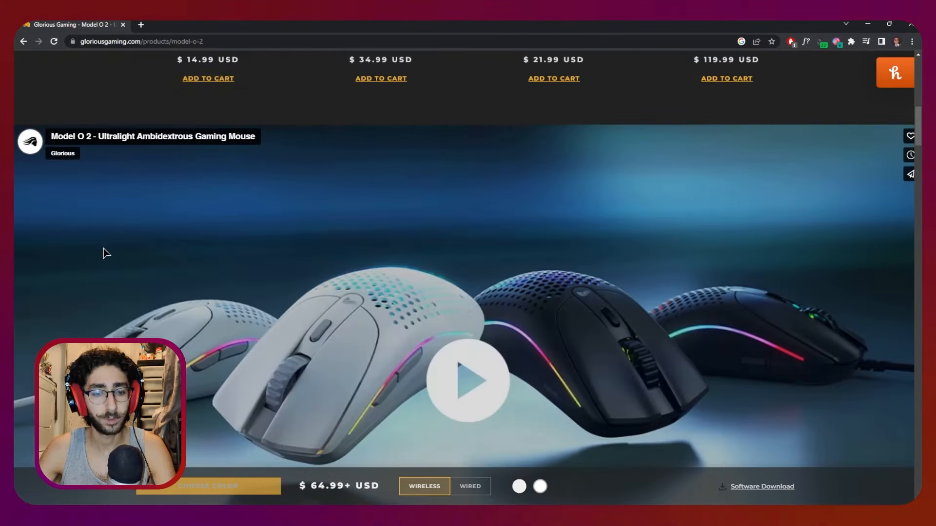
Step: Scroll down through the Glorious Core software section, then back up toward the top
{"action": "scroll", "scroll_direction": "down", "scroll_amount": 3}
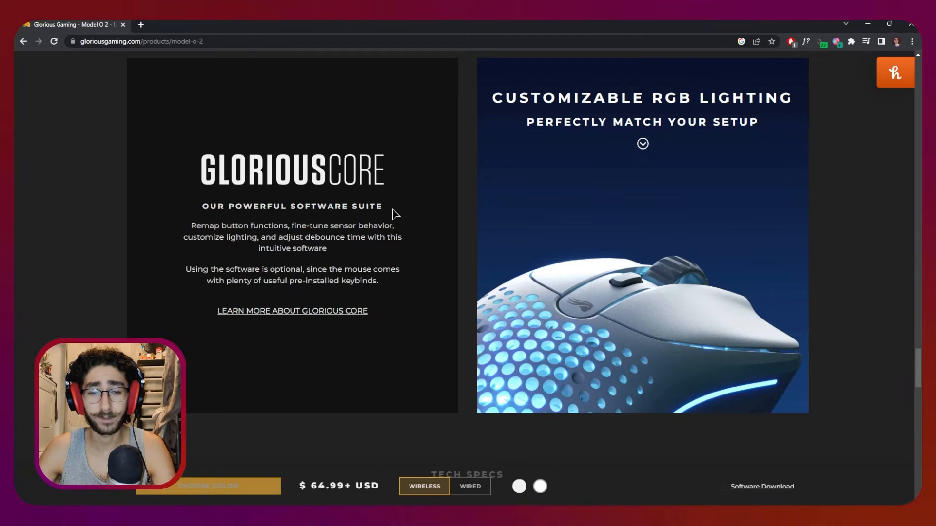
{"action": "mouse_move", "coordinate": [190, 263]}
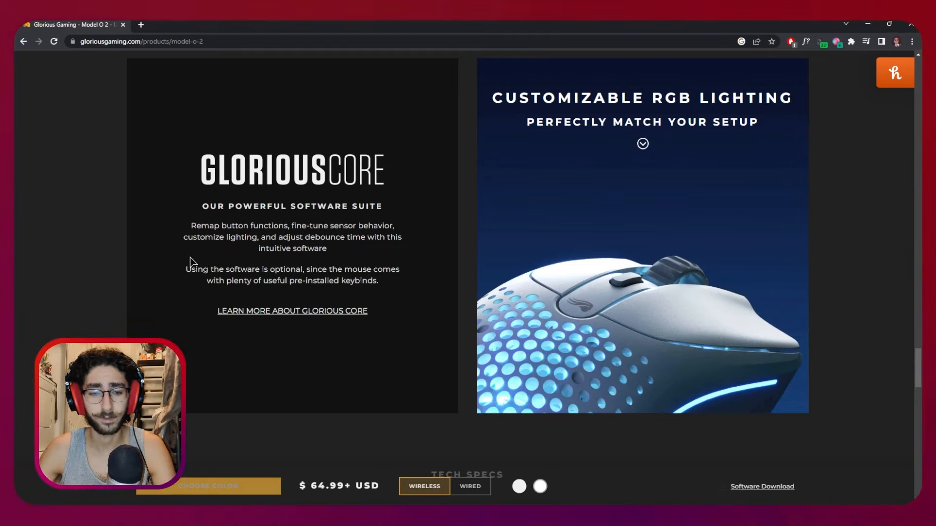
{"action": "mouse_move", "coordinate": [156, 333]}
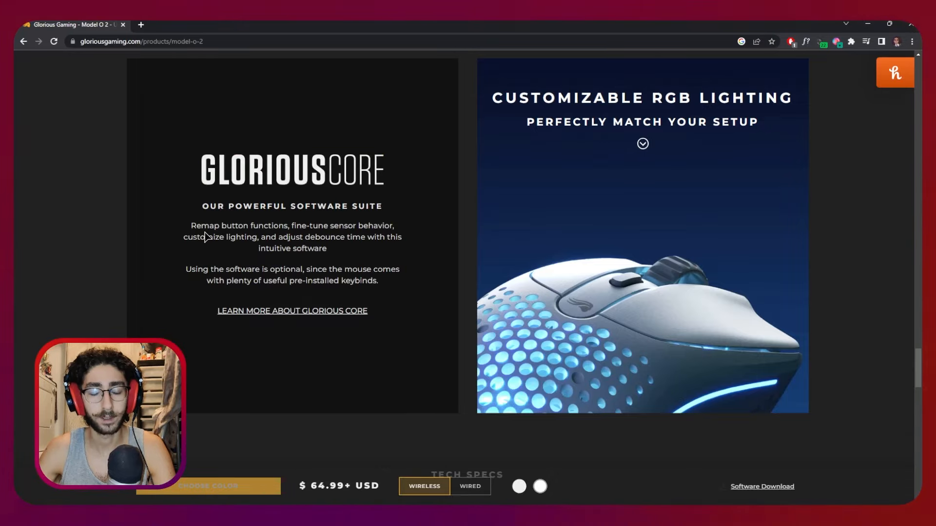
{"action": "scroll", "scroll_direction": "down", "scroll_amount": 3}
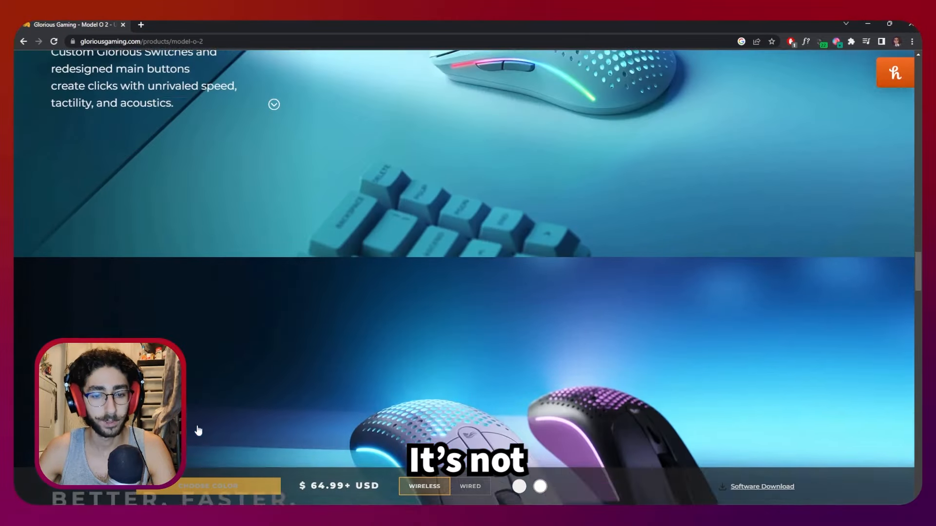
{"action": "scroll", "scroll_direction": "down", "scroll_amount": 3}
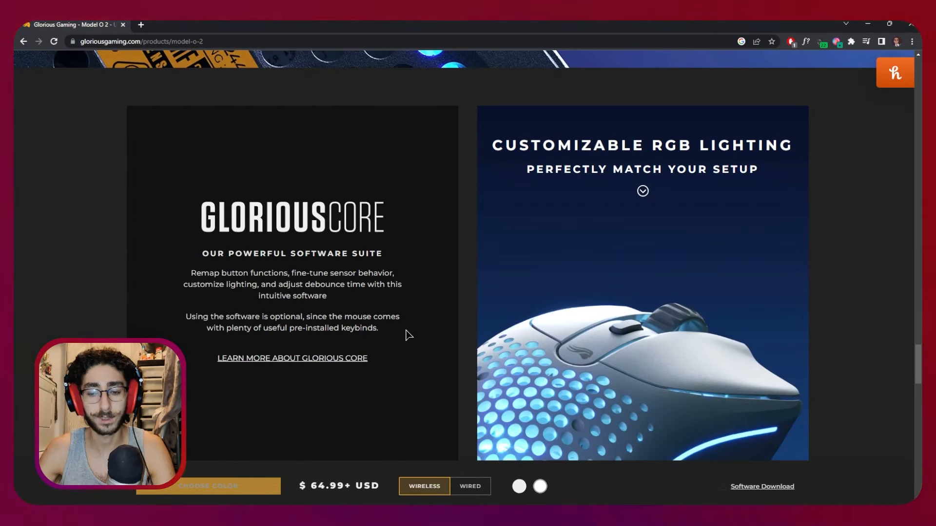
{"action": "scroll", "scroll_direction": "up", "scroll_amount": 3}
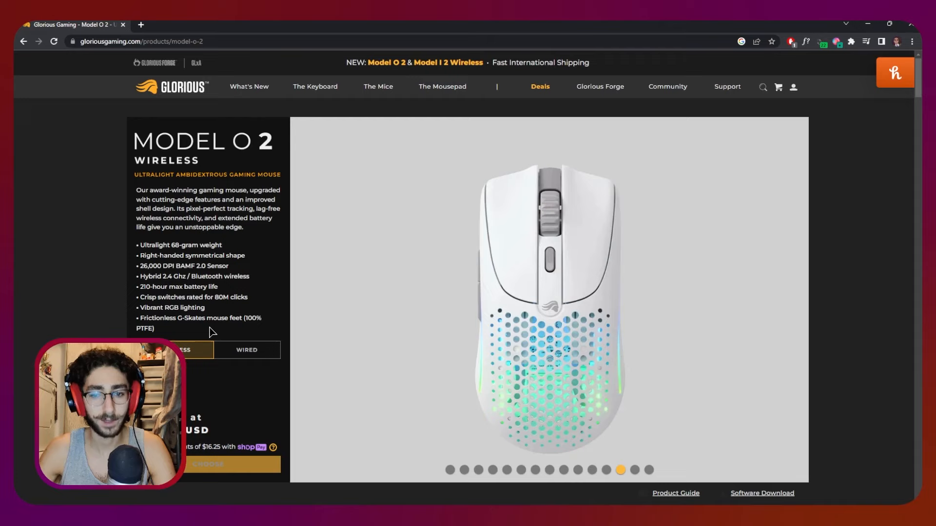
{"action": "mouse_move", "coordinate": [208, 255]}
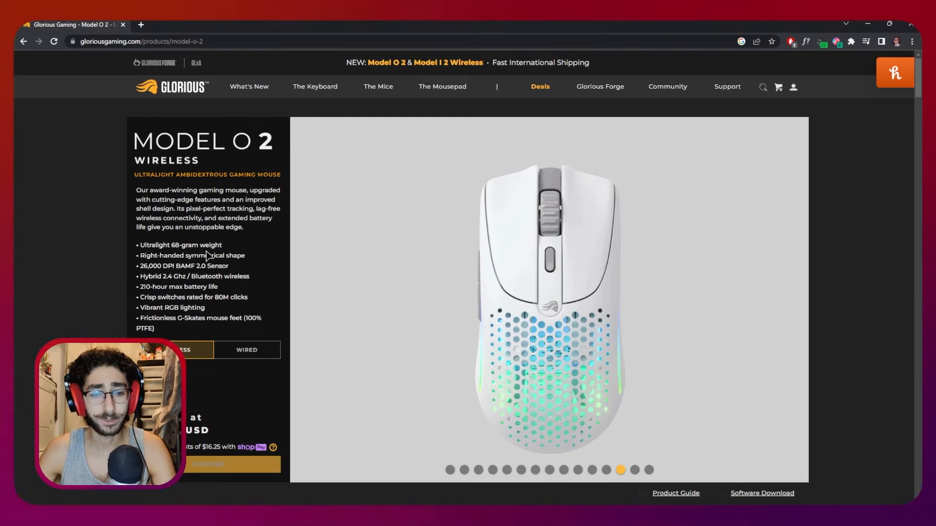
{"action": "mouse_move", "coordinate": [202, 286]}
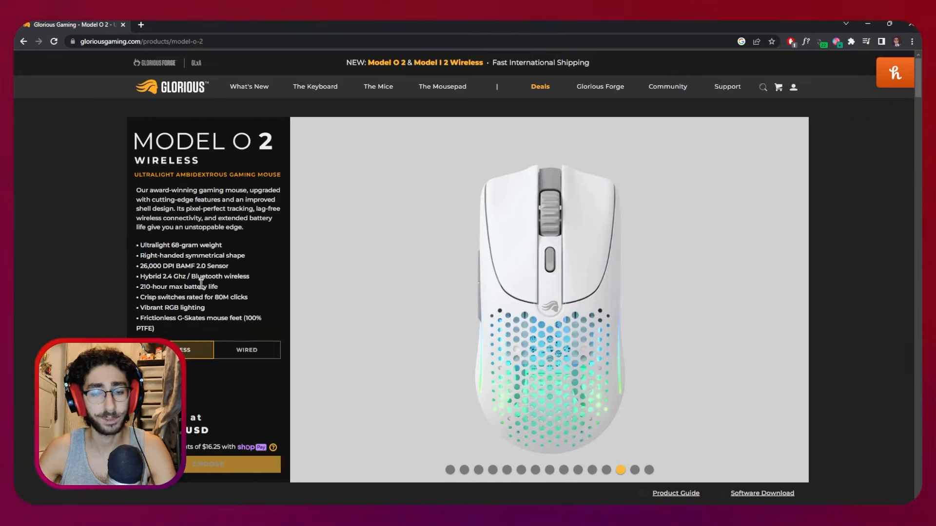
{"action": "mouse_move", "coordinate": [217, 298]}
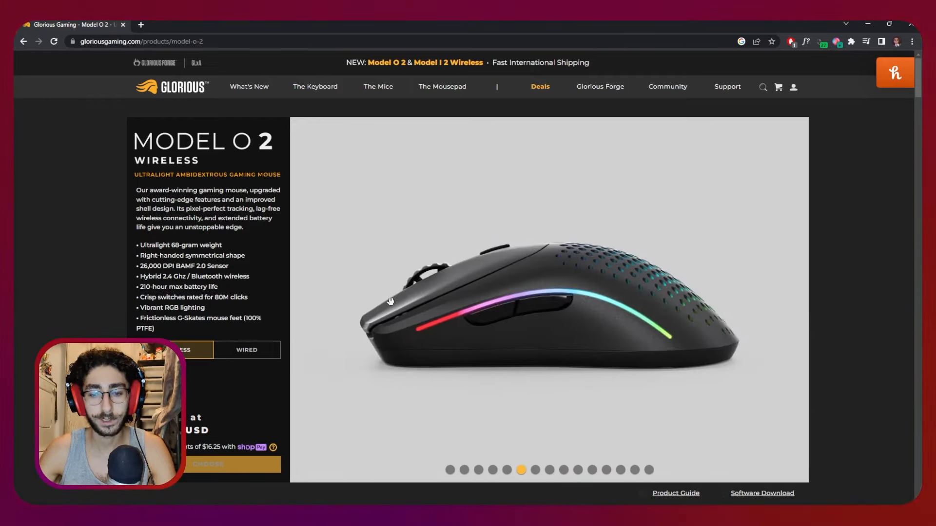
Step: Jump the gallery to the first image and highlight the weight and shape spec lines
{"action": "left_click", "coordinate": [478, 470]}
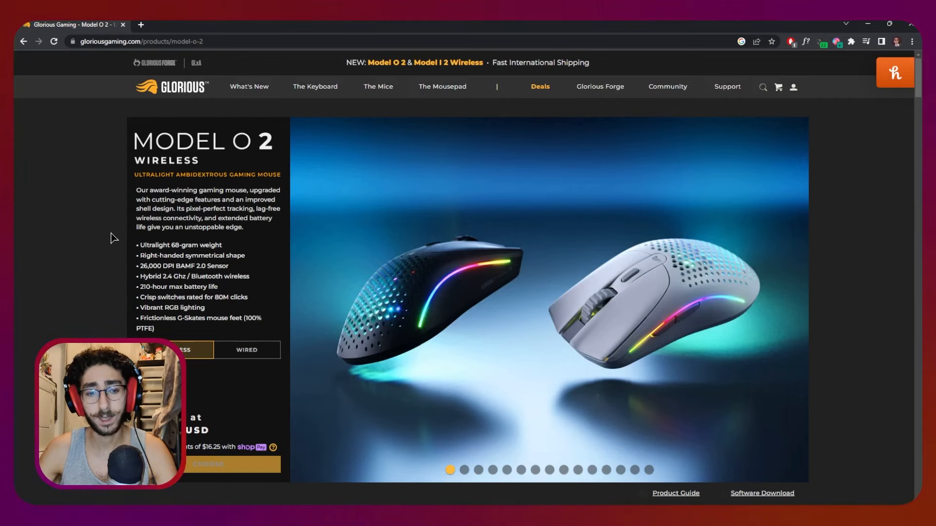
{"action": "left_click_drag", "start_coordinate": [136, 245], "coordinate": [225, 256]}
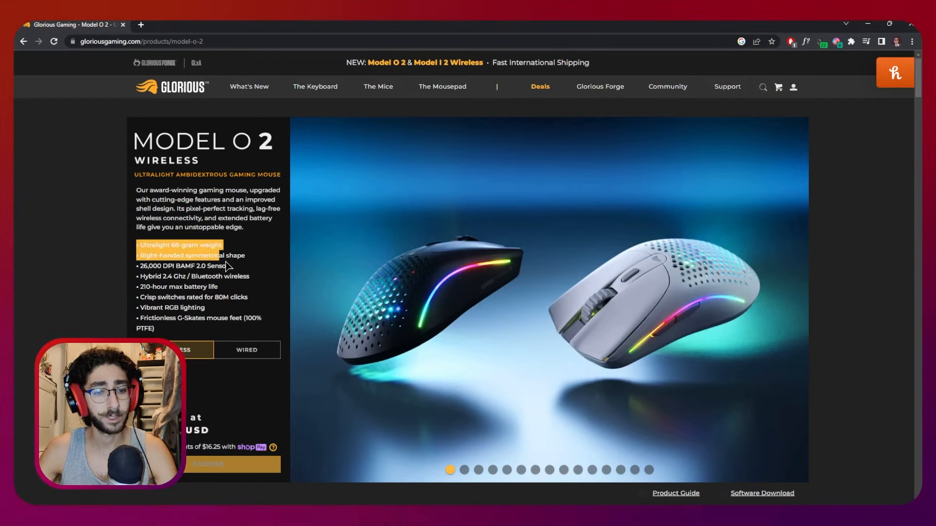